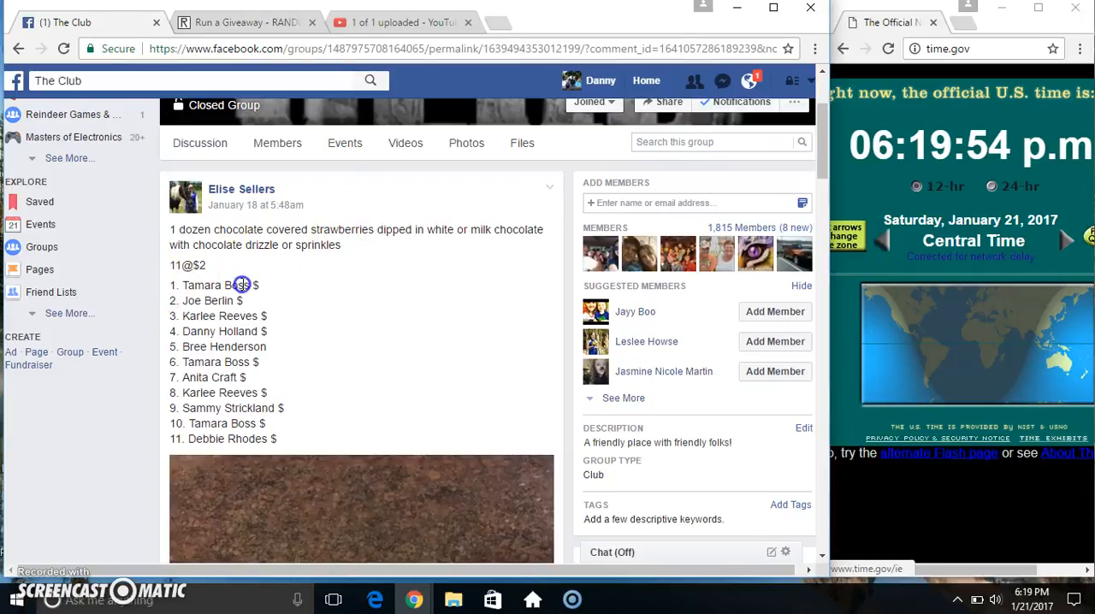
Step: Select the 11-name strawberry entry list and comment 'live' under the giveaway post
left_click_drag(243, 284, 305, 438)
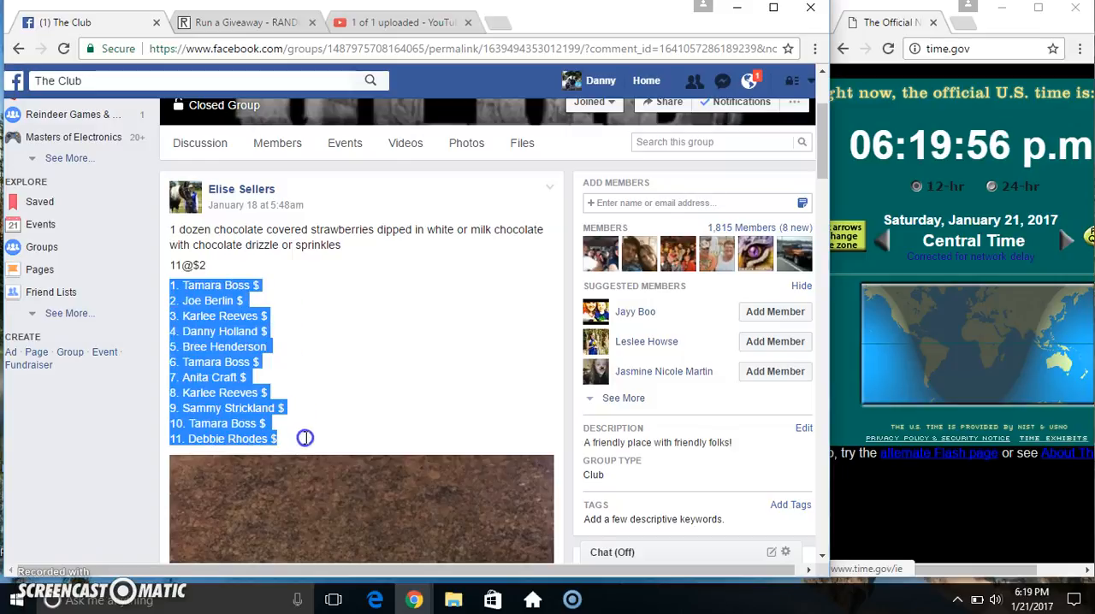
scroll("down", 3)
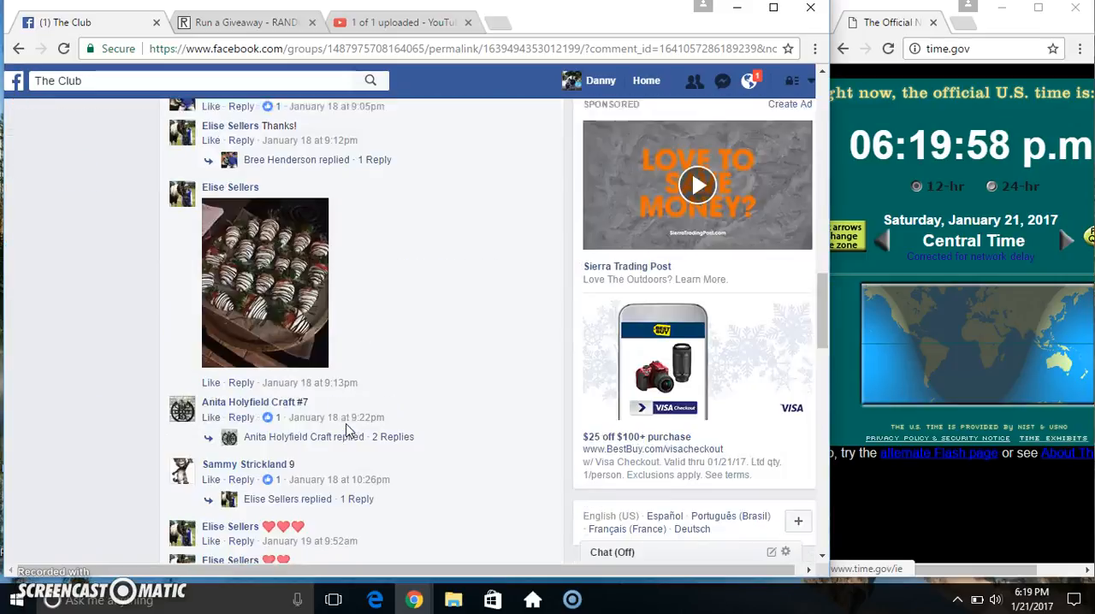
scroll("down", 3)
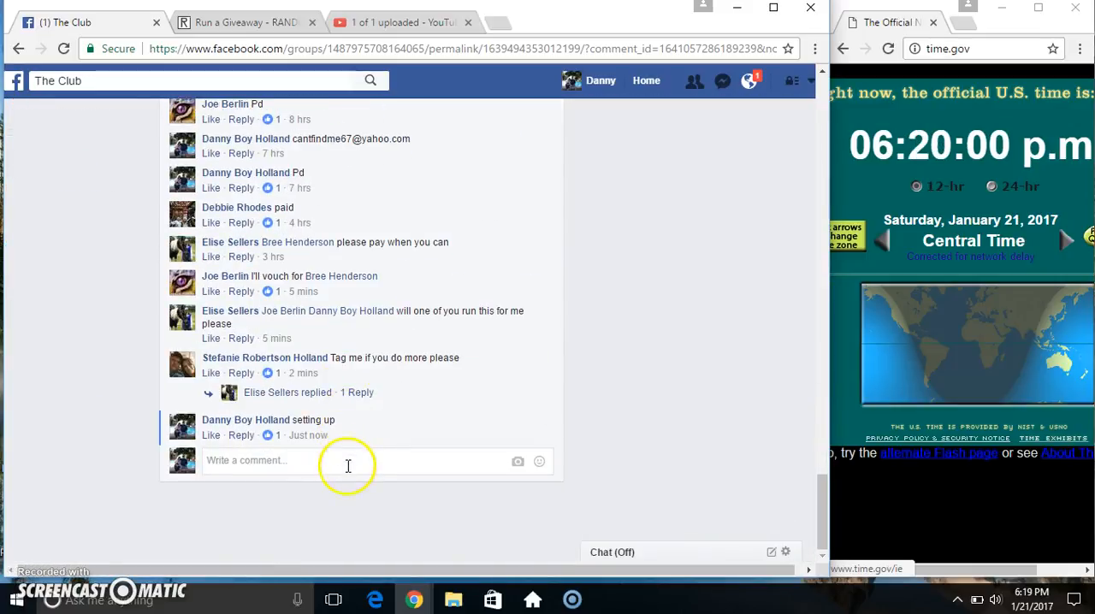
type("live")
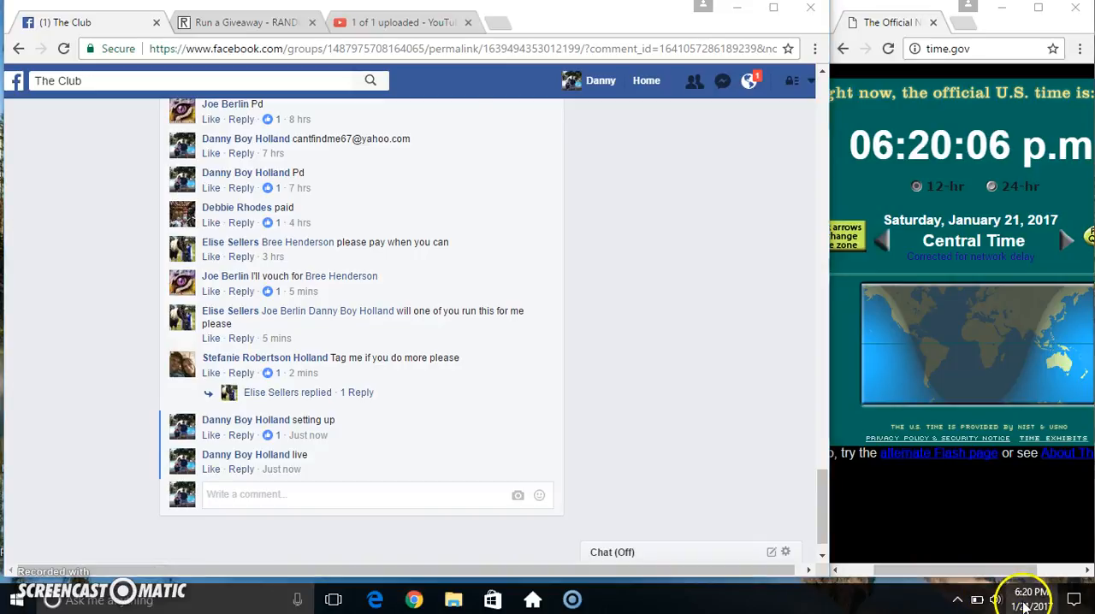
left_click(243, 22)
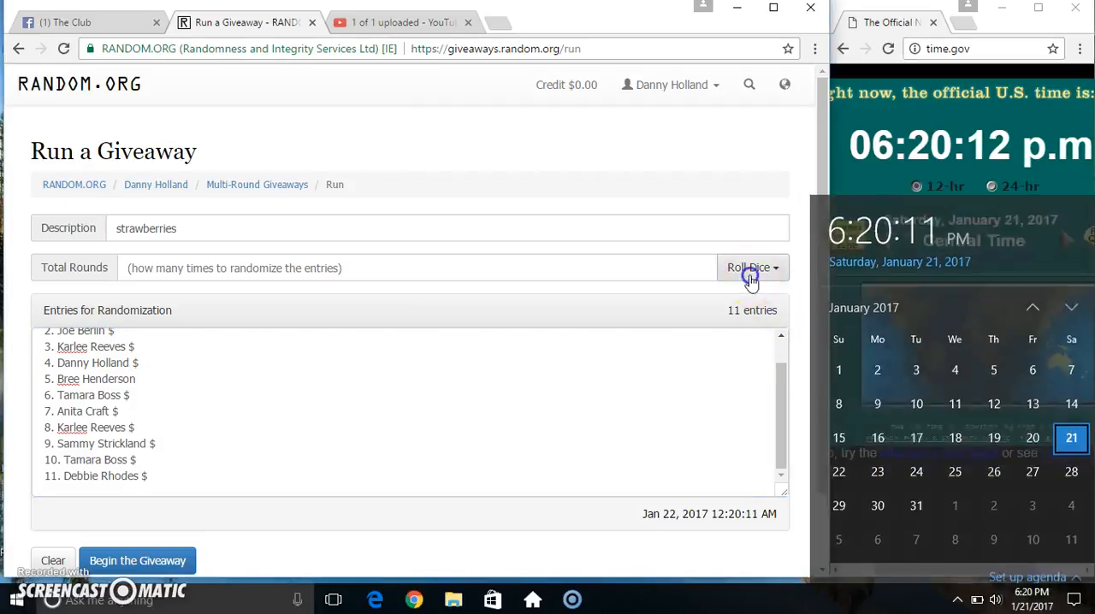
Step: Roll 2d6 to set the giveaway to 8 rounds and dismiss the result notice
left_click(749, 267)
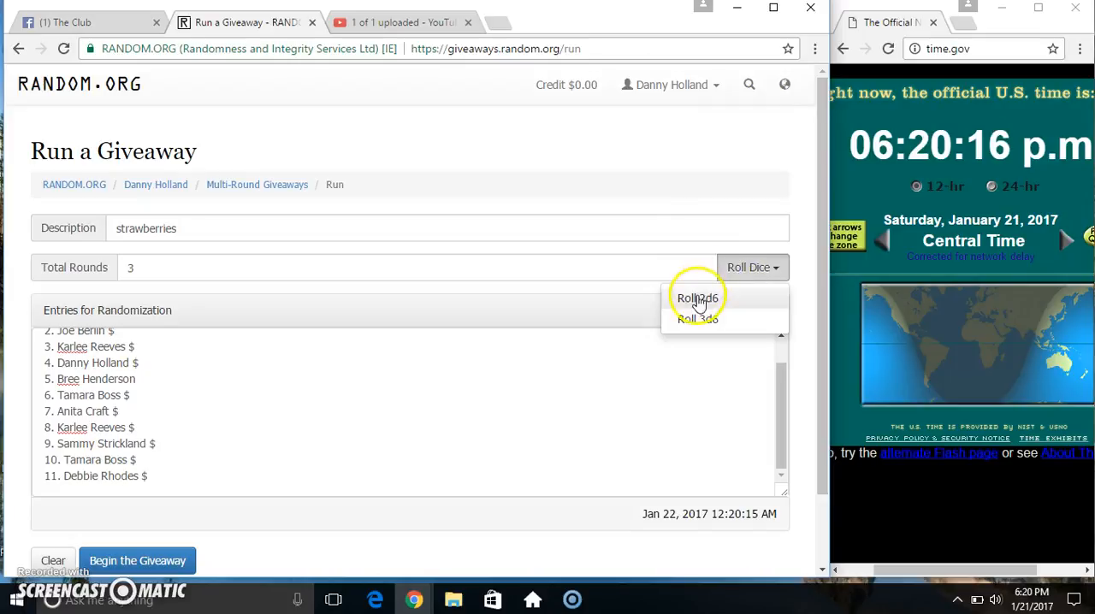
left_click(698, 297)
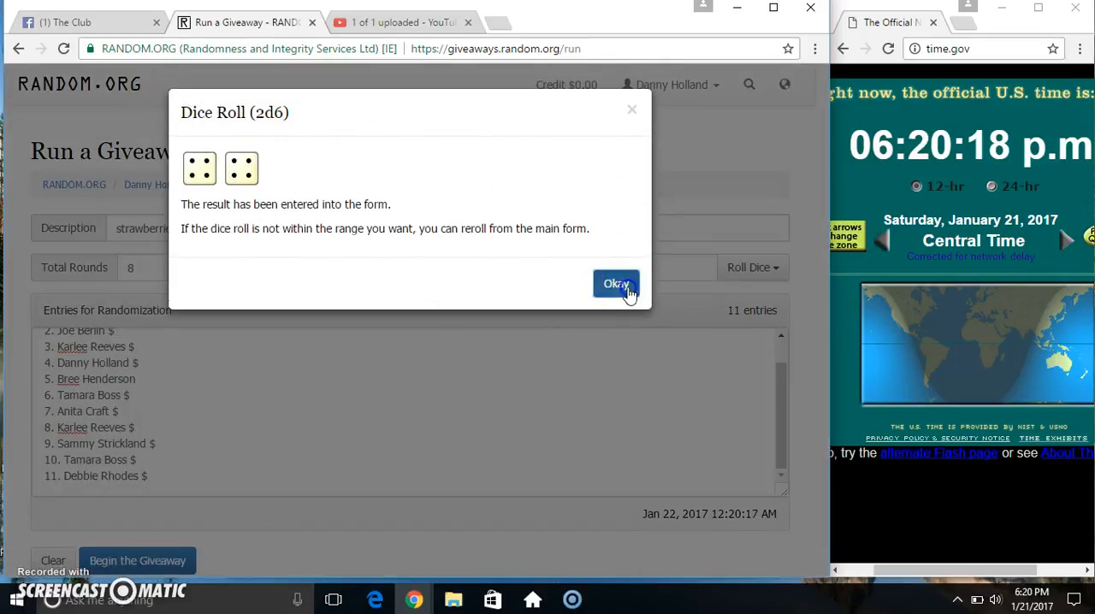
left_click(616, 283)
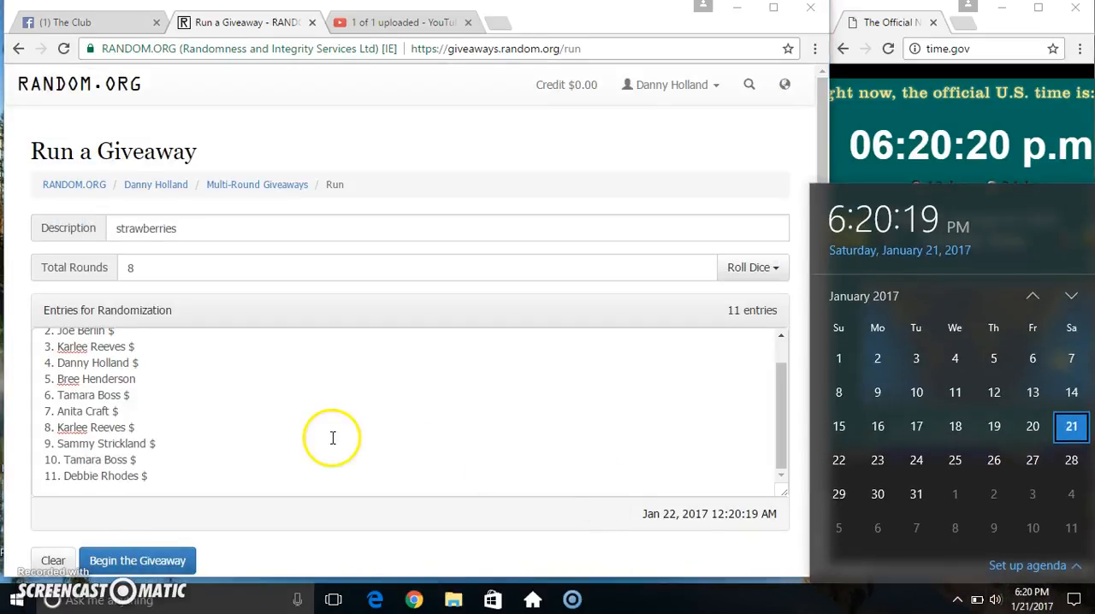
Step: Begin the giveaway and confirm the start in the dialog
left_click(137, 561)
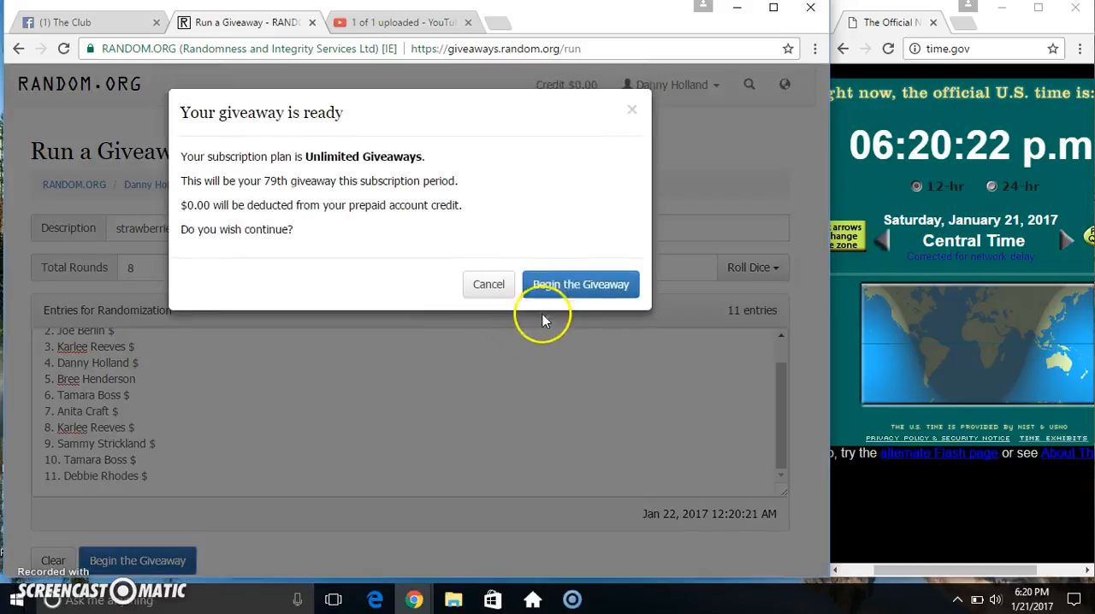
left_click(580, 284)
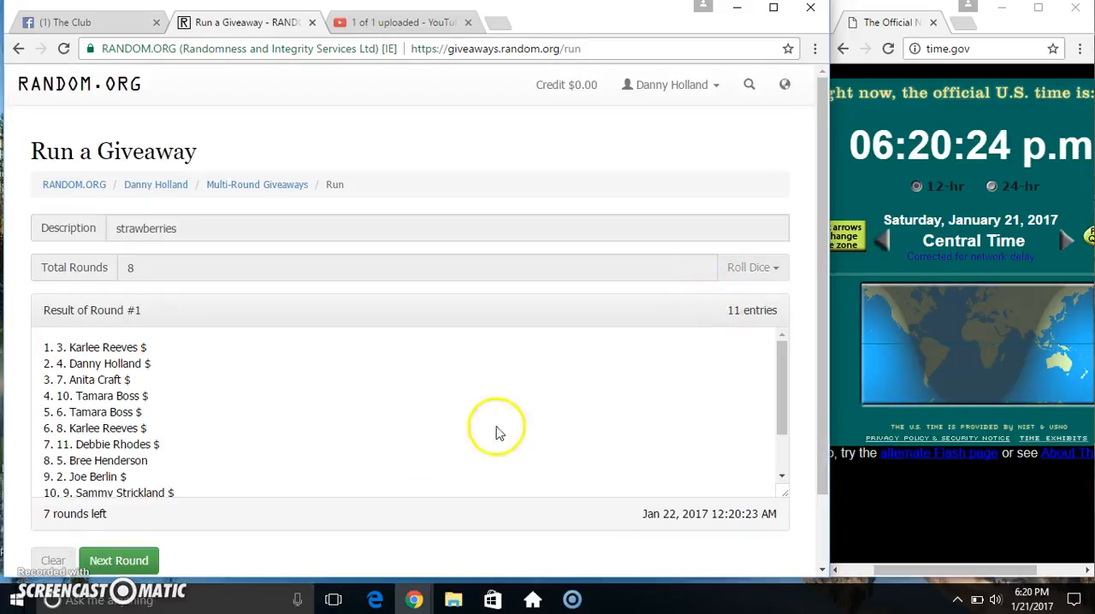
Step: Randomize the entries round after round until Round #7, one round remaining
left_click(118, 561)
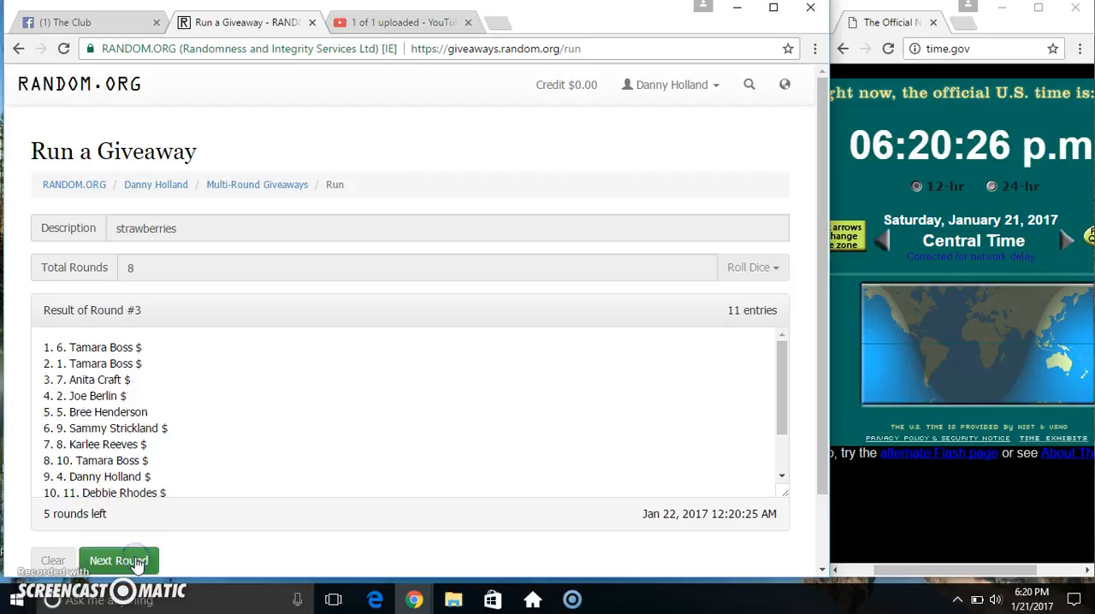
left_click(118, 561)
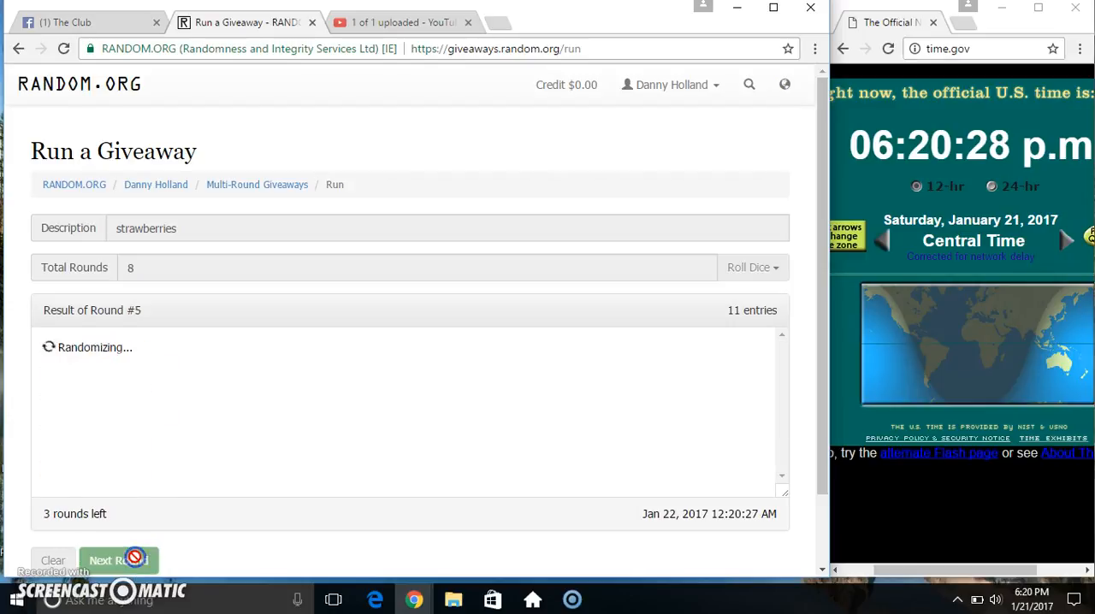
left_click(118, 560)
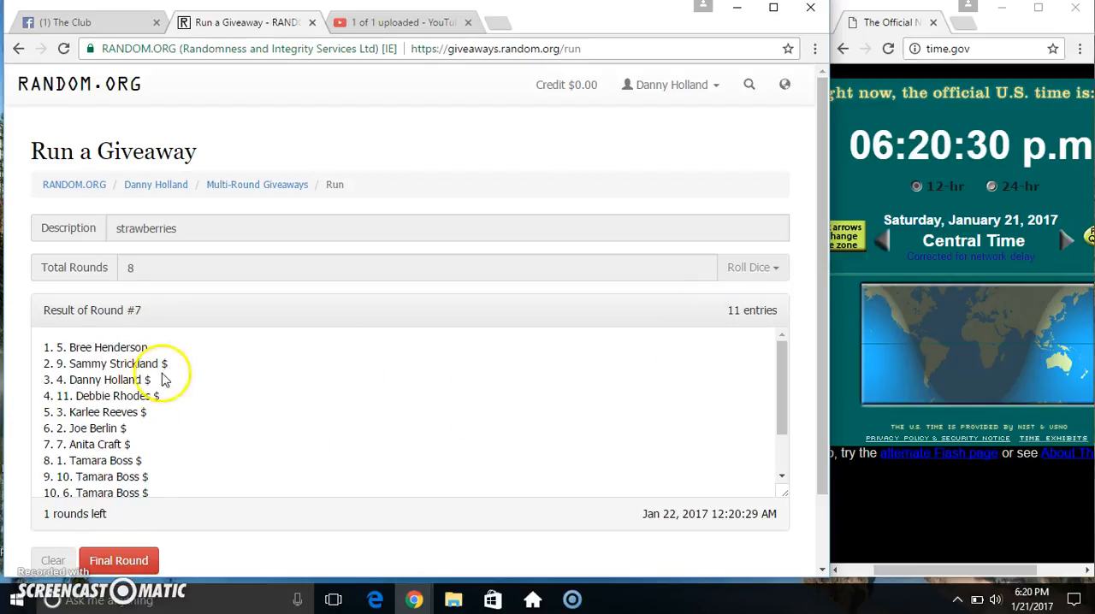
scroll("down", 3)
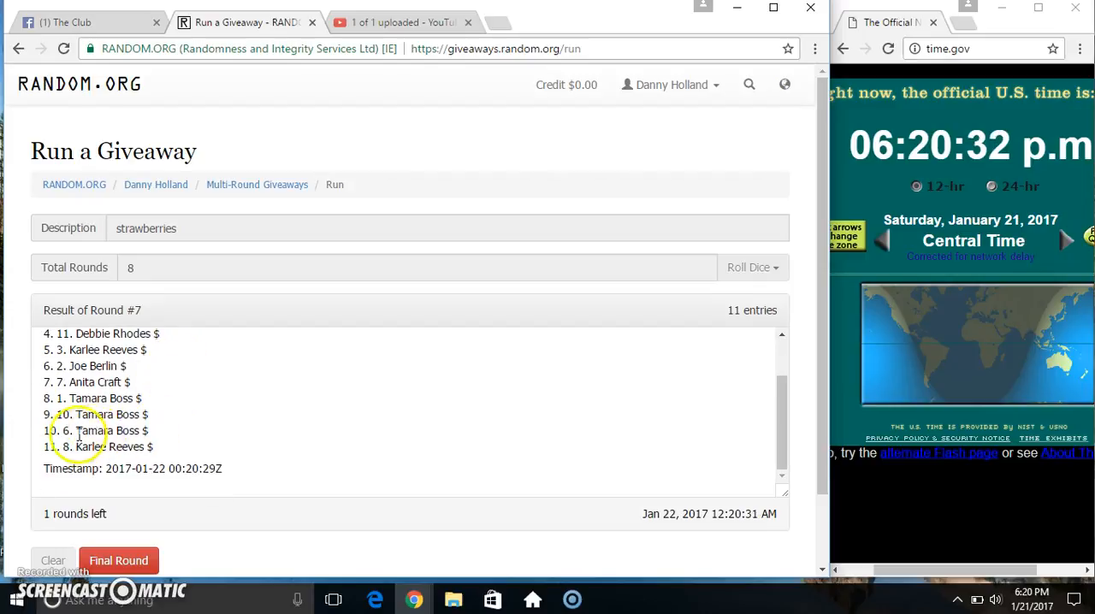
double_click(134, 310)
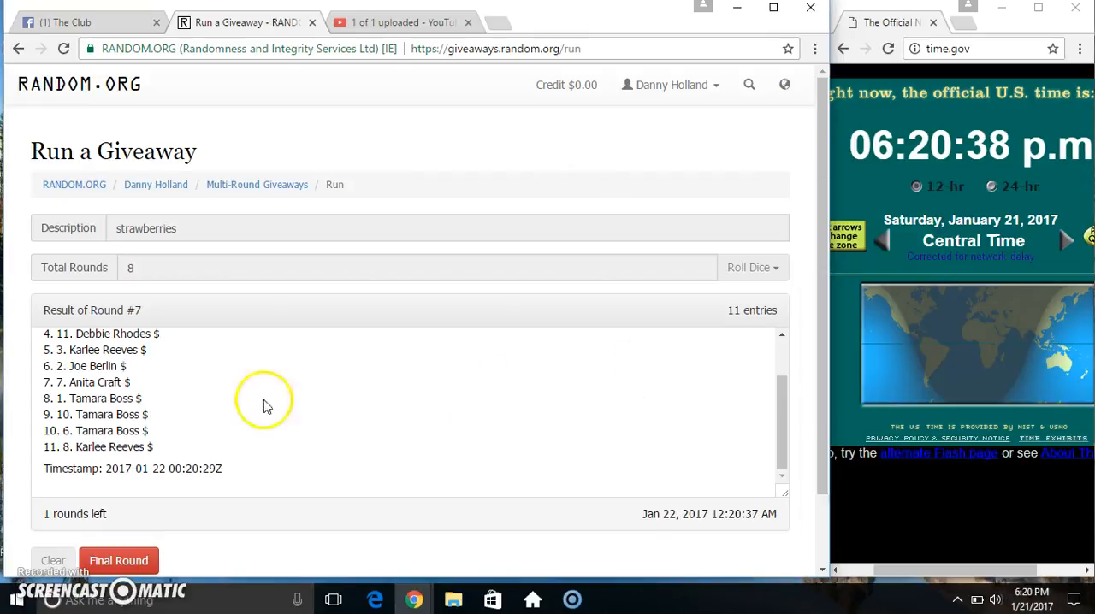
Step: Run the eighth final round, select the Round #8 result heading, and return to the Facebook post
left_click(118, 561)
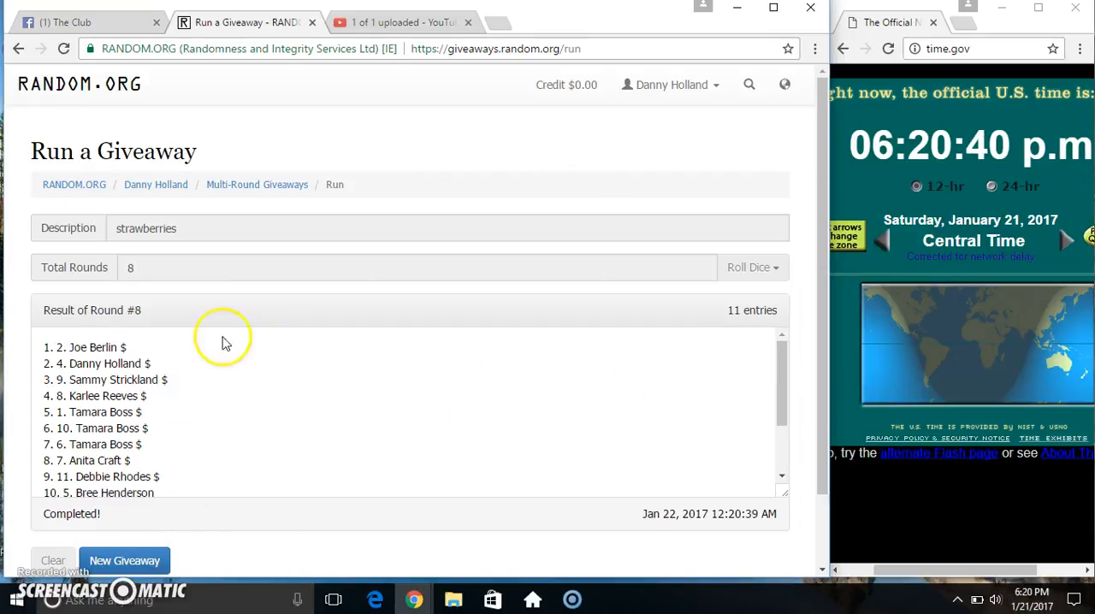
double_click(86, 345)
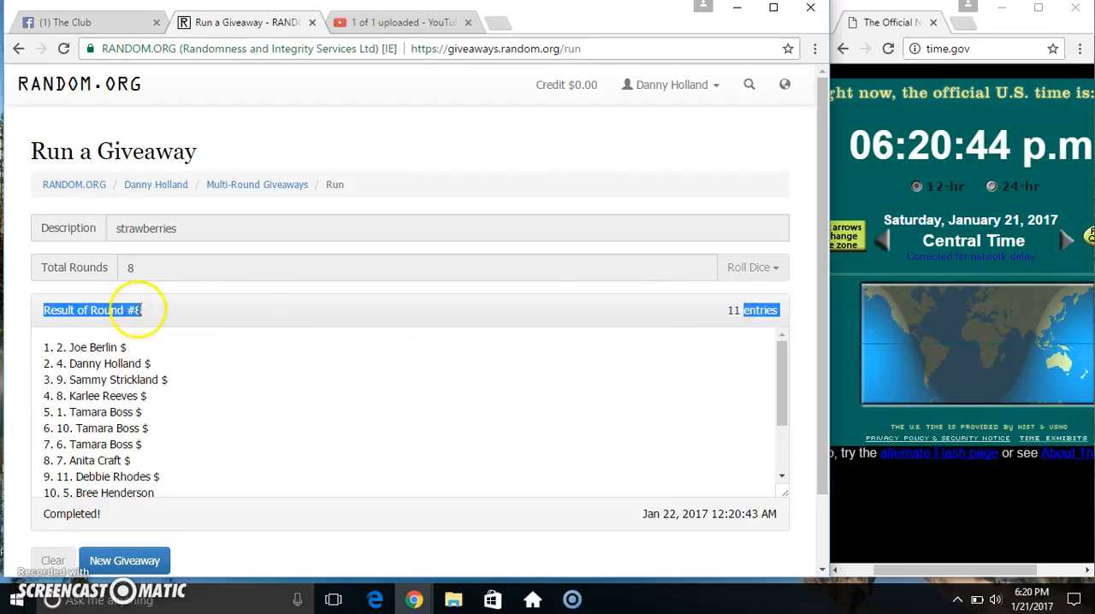
scroll("down", 3)
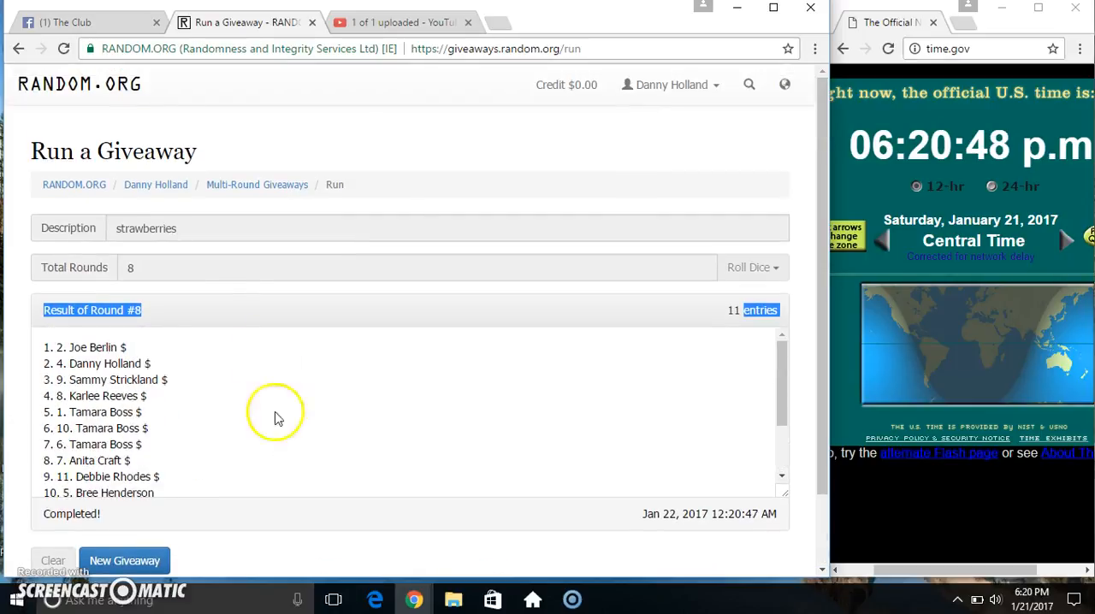
left_click(85, 23)
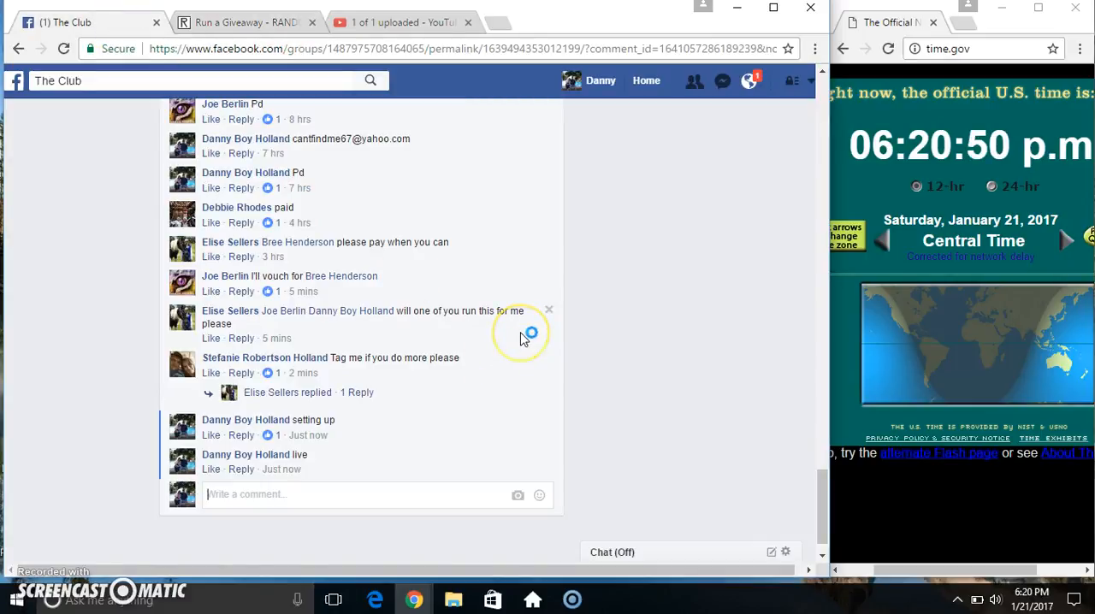